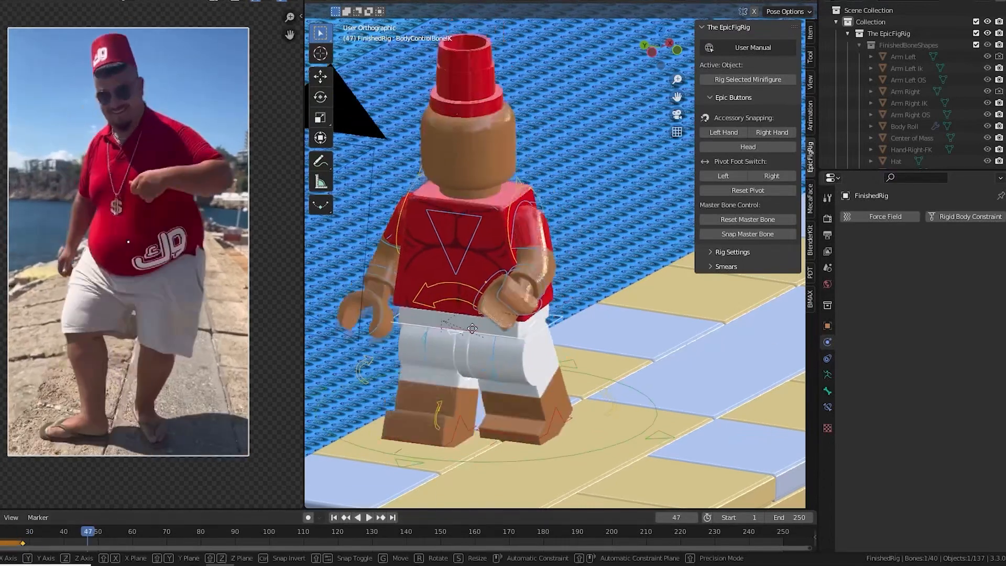
- Play back the fez figure's walking animation against the reference clip
{"action": "left_click", "coordinate": [200, 530]}
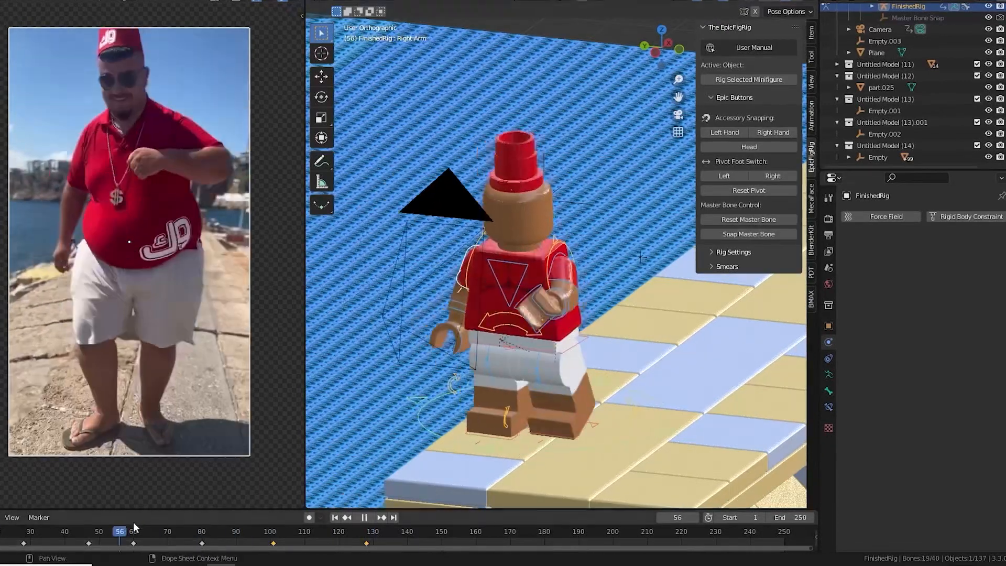
{"action": "left_click", "coordinate": [369, 531]}
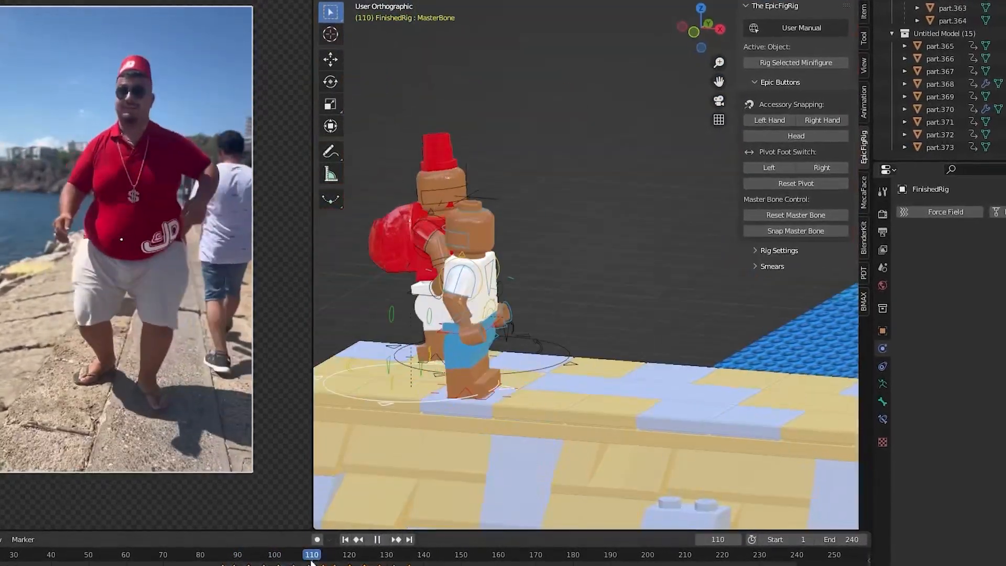
{"action": "left_click", "coordinate": [377, 543]}
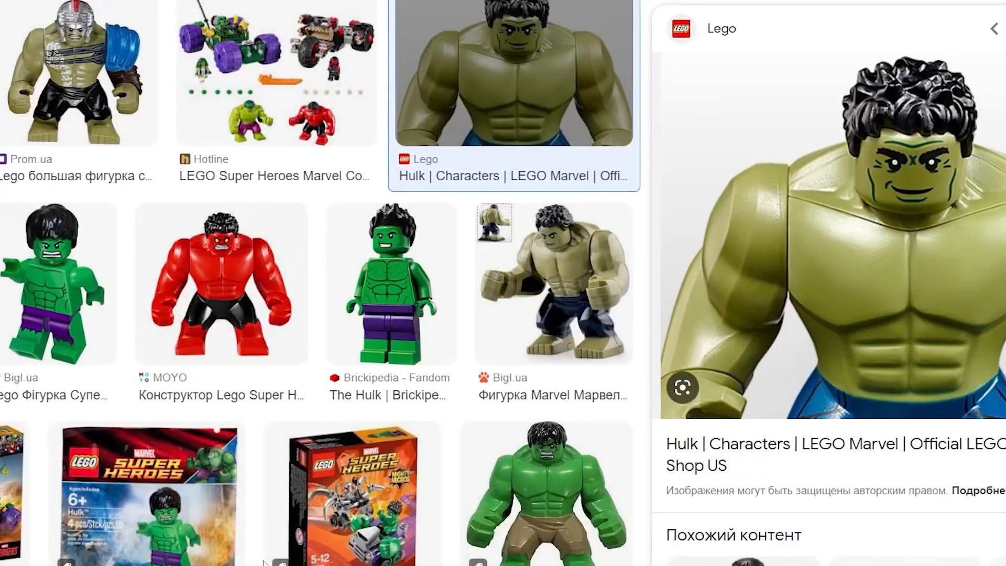
- Open the Sketchfab LEGO Hulk 3D model from the image results
{"action": "scroll", "scroll_direction": "down", "scroll_amount": 3}
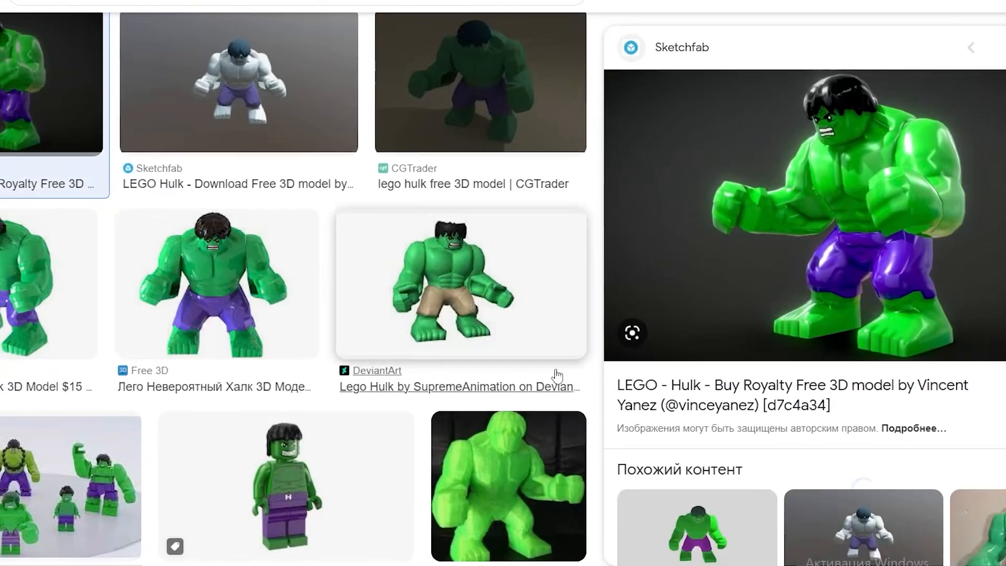
{"action": "left_click", "coordinate": [255, 283]}
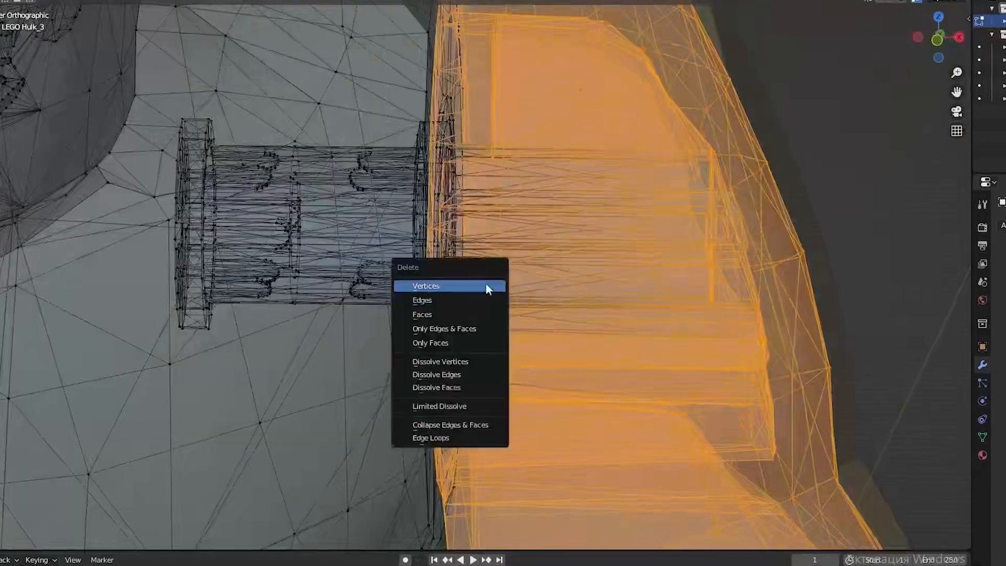
- Delete the selected vertices around the Hulk arm connector
{"action": "left_click", "coordinate": [426, 285]}
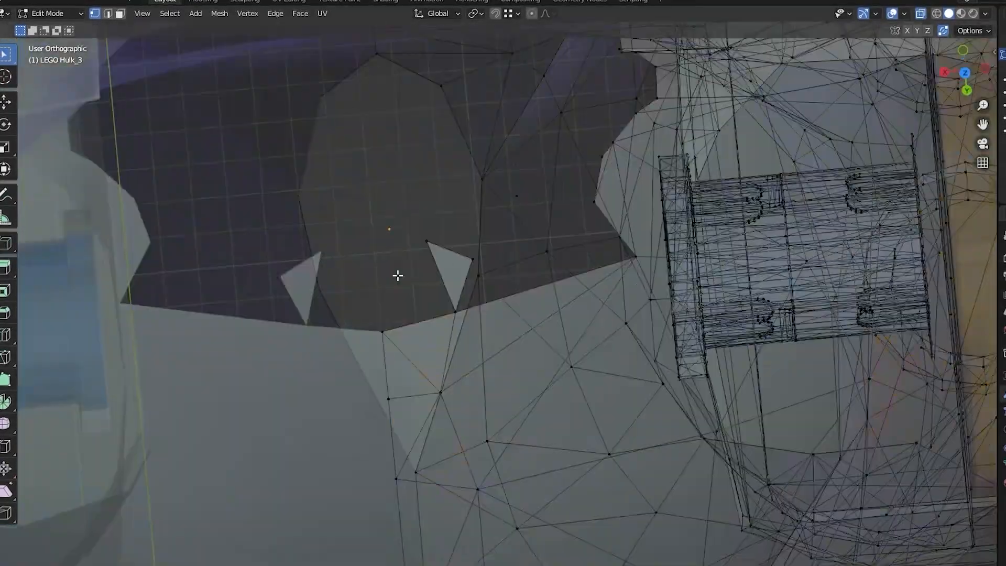
- Leave Edit Mode after removing the extra connector geometry
{"action": "key", "text": "Tab"}
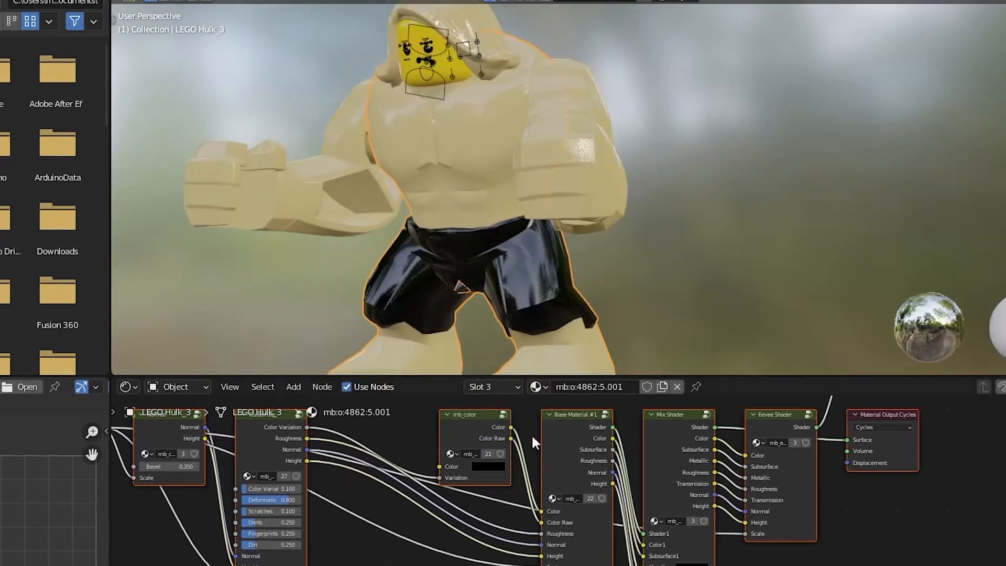
- Adjust the material shader so the body is skin-toned with glossy black shorts
{"action": "left_click", "coordinate": [482, 471]}
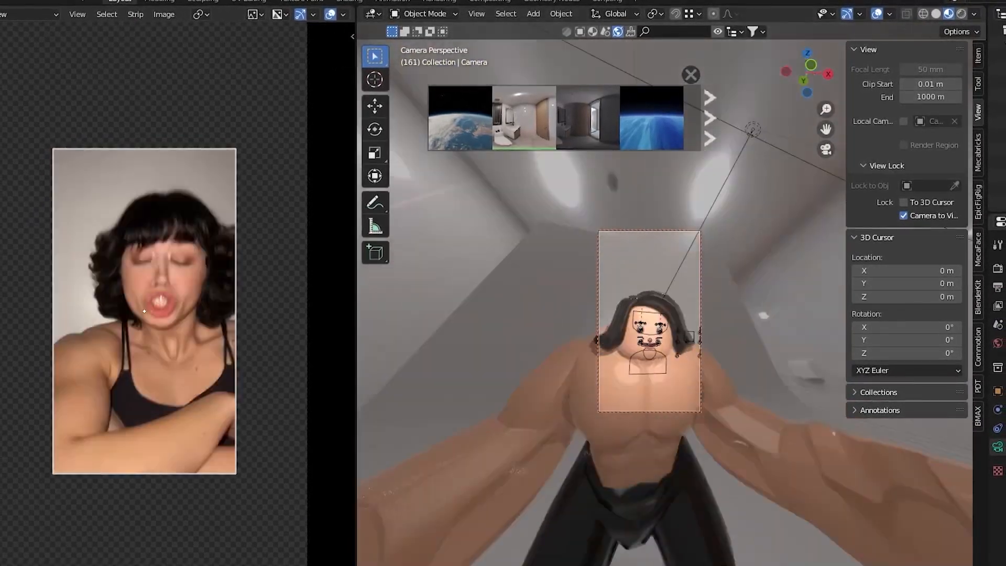
- Choose an indoor room HDRI as the environment backdrop
{"action": "left_click", "coordinate": [395, 1]}
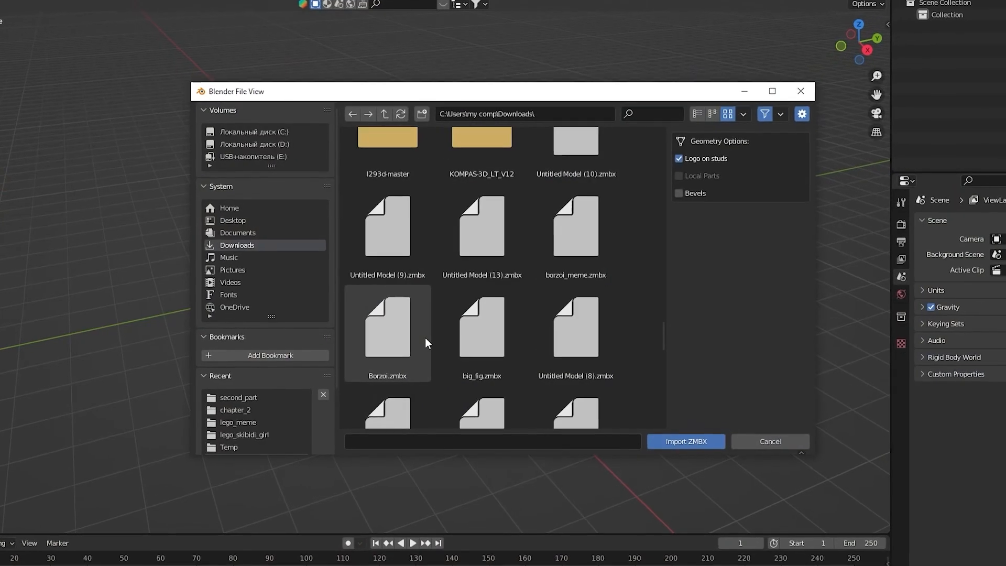
- Import the LEGO frog ZMBX file from Downloads into the empty scene
{"action": "left_click", "coordinate": [684, 441]}
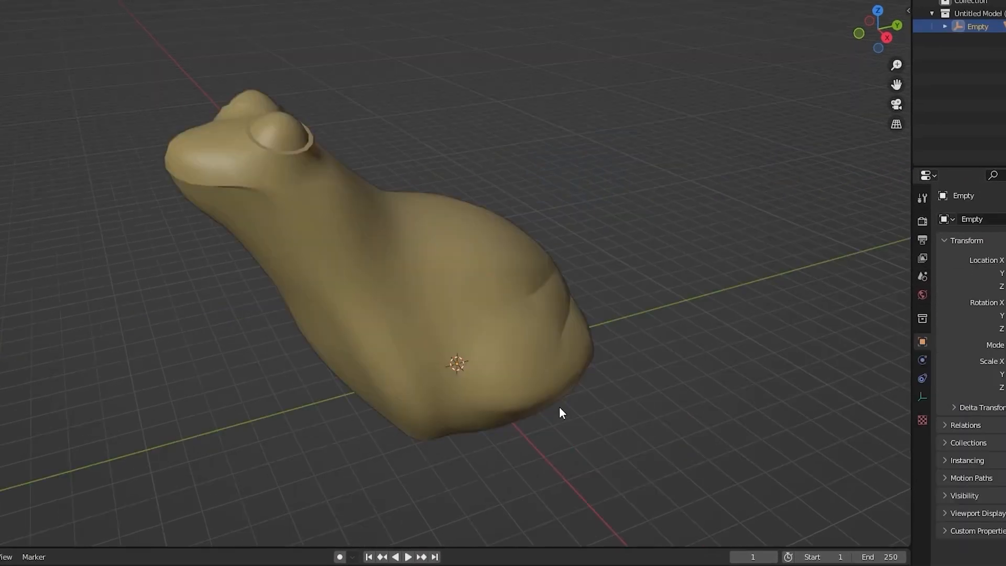